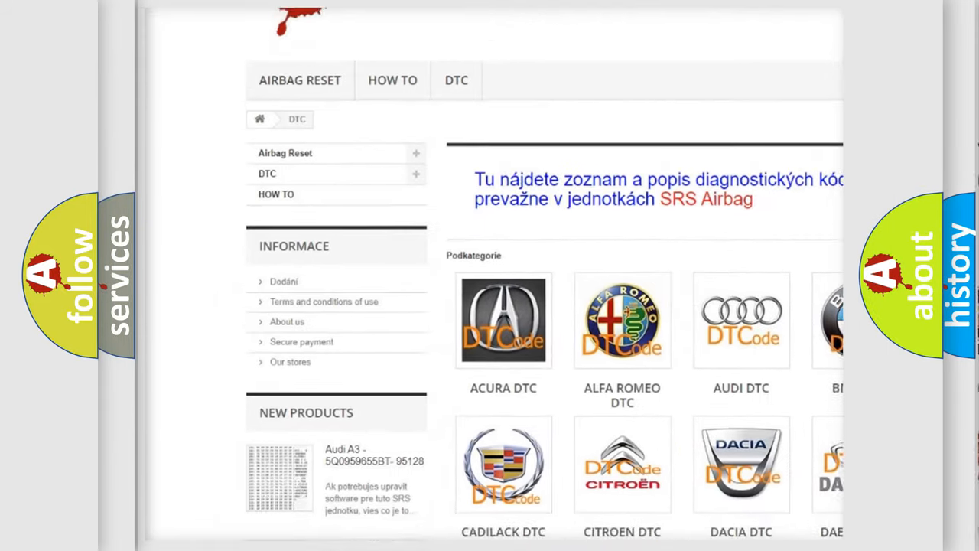
pyautogui.scroll(-3)
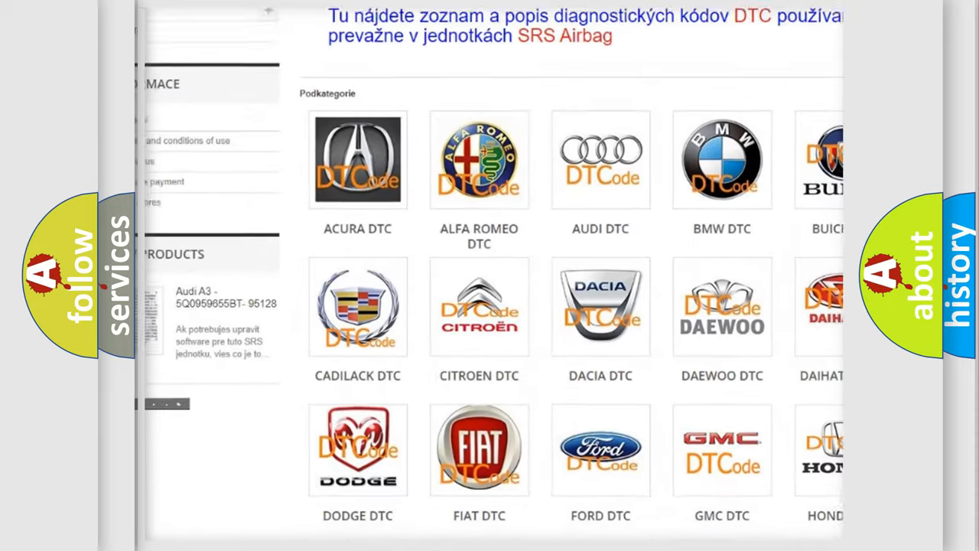
pyautogui.scroll(-3)
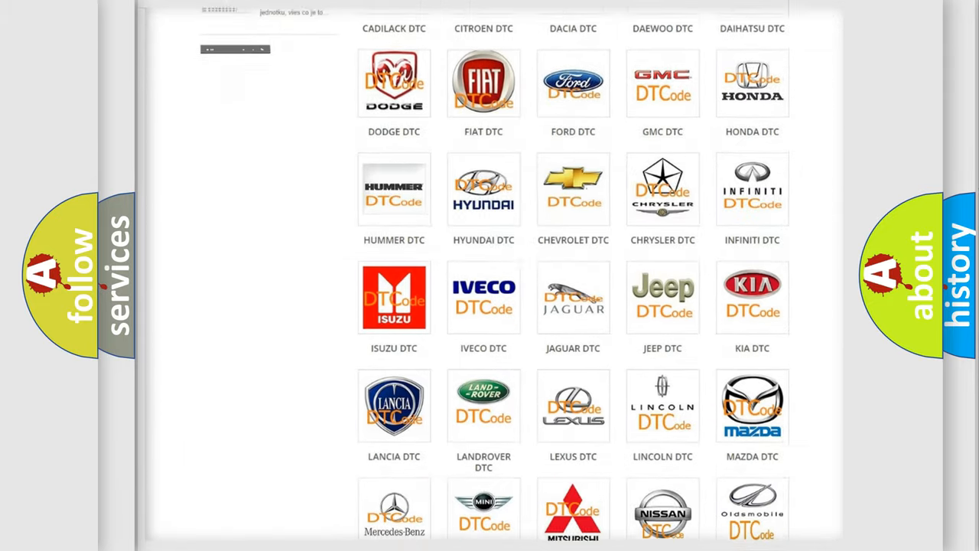
pyautogui.scroll(-3)
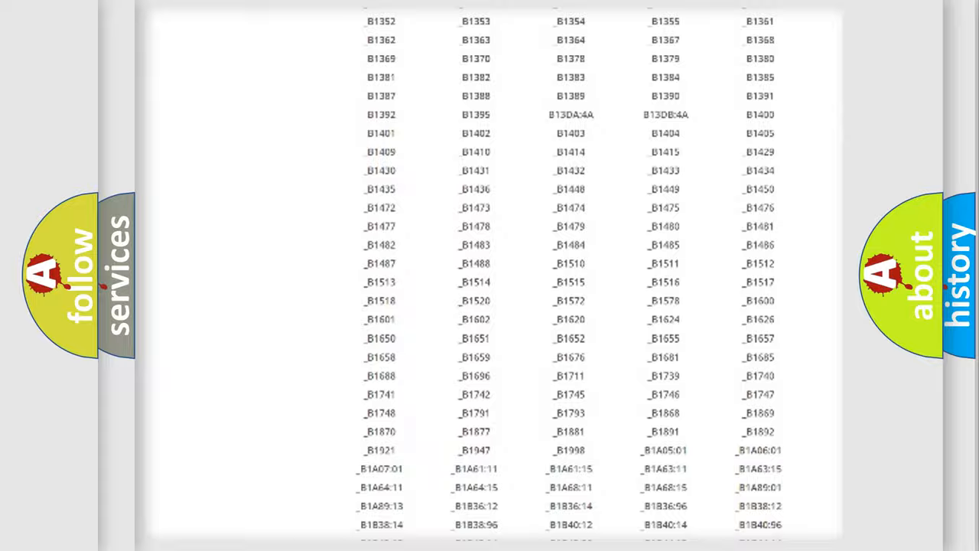
pyautogui.scroll(3)
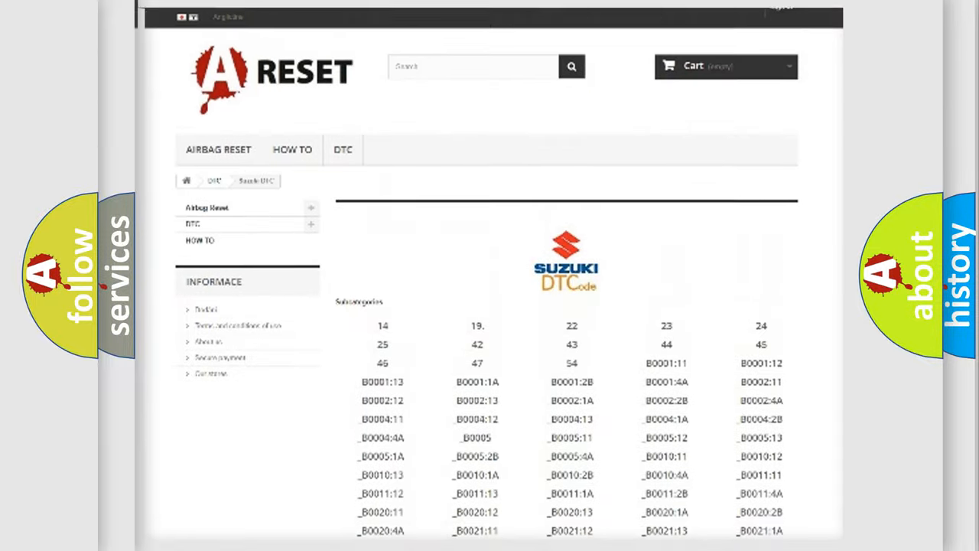